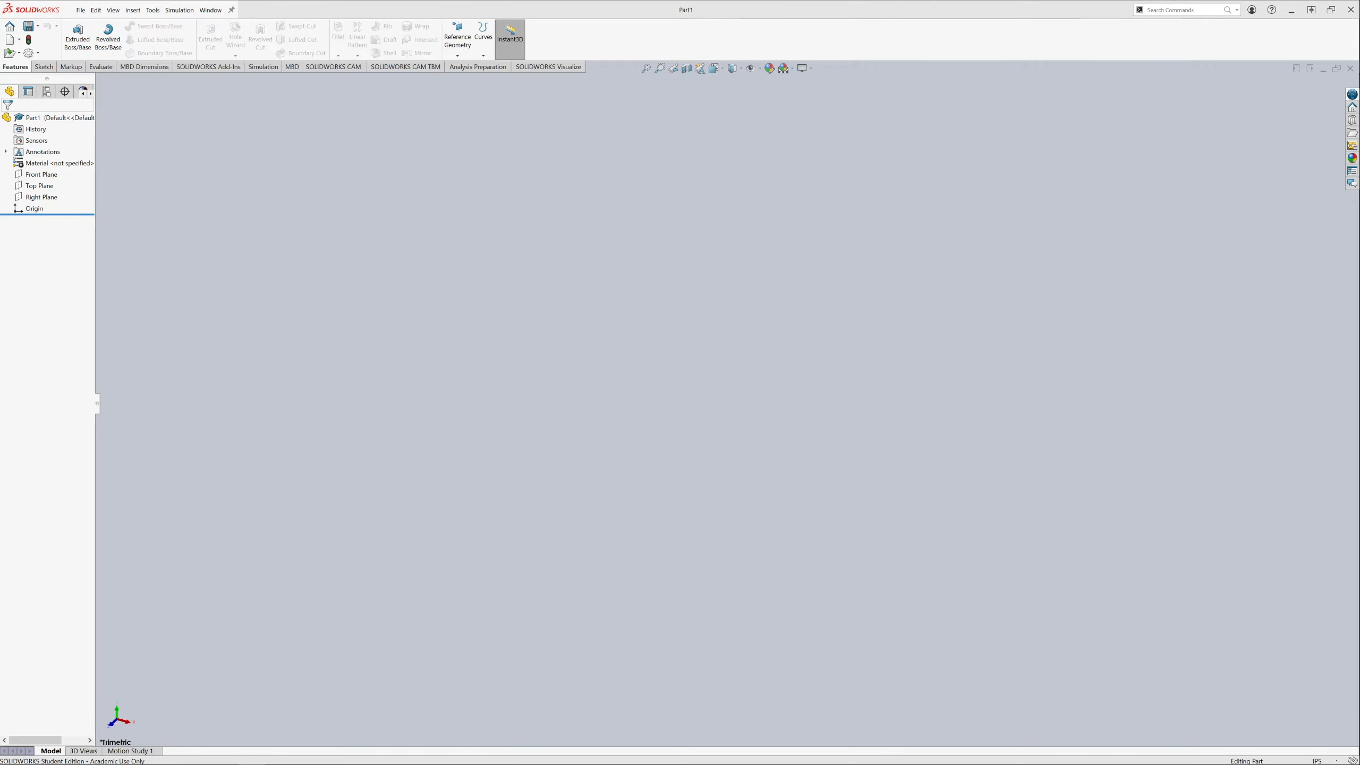
Step: Sketch a center rectangle on the Top Plane, centred on the origin, for the base extrusion
left_click(77, 39)
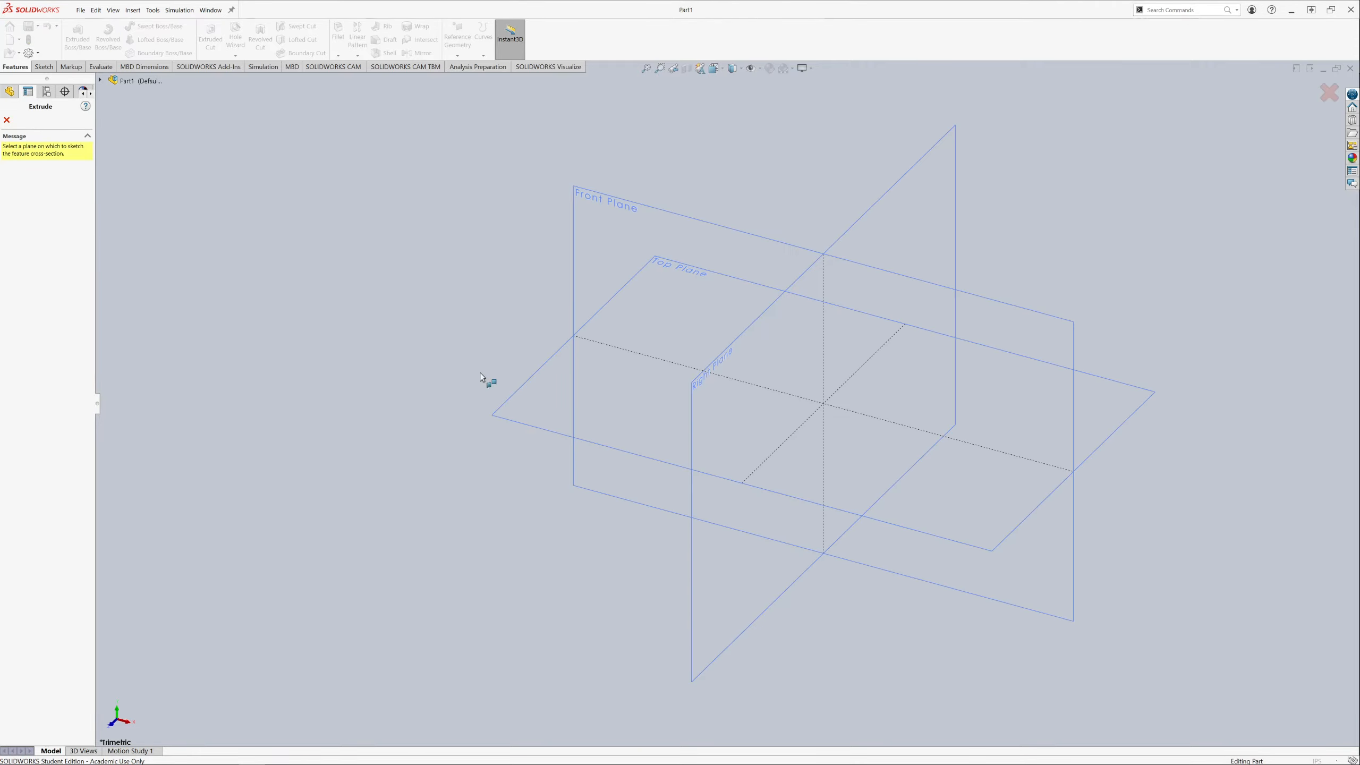
left_click(676, 268)
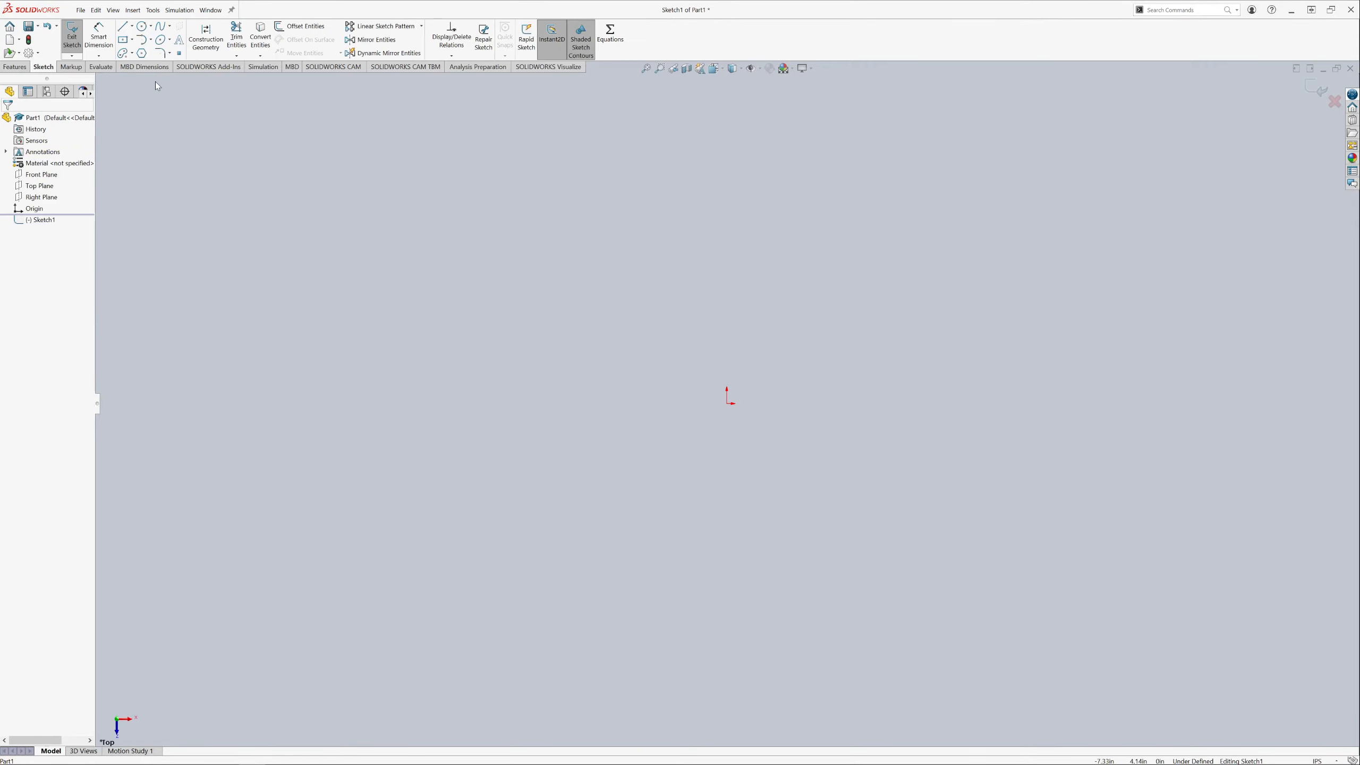
left_click(122, 38)
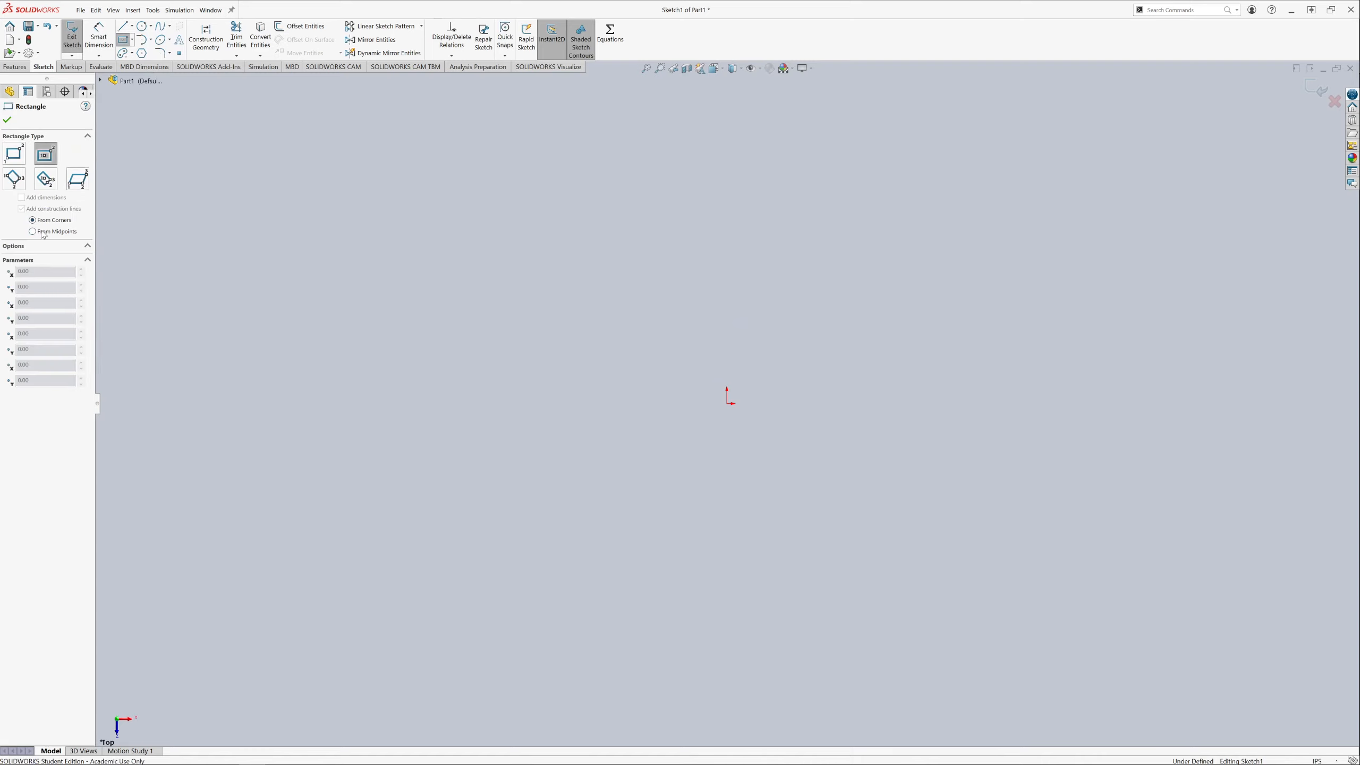
left_click(31, 232)
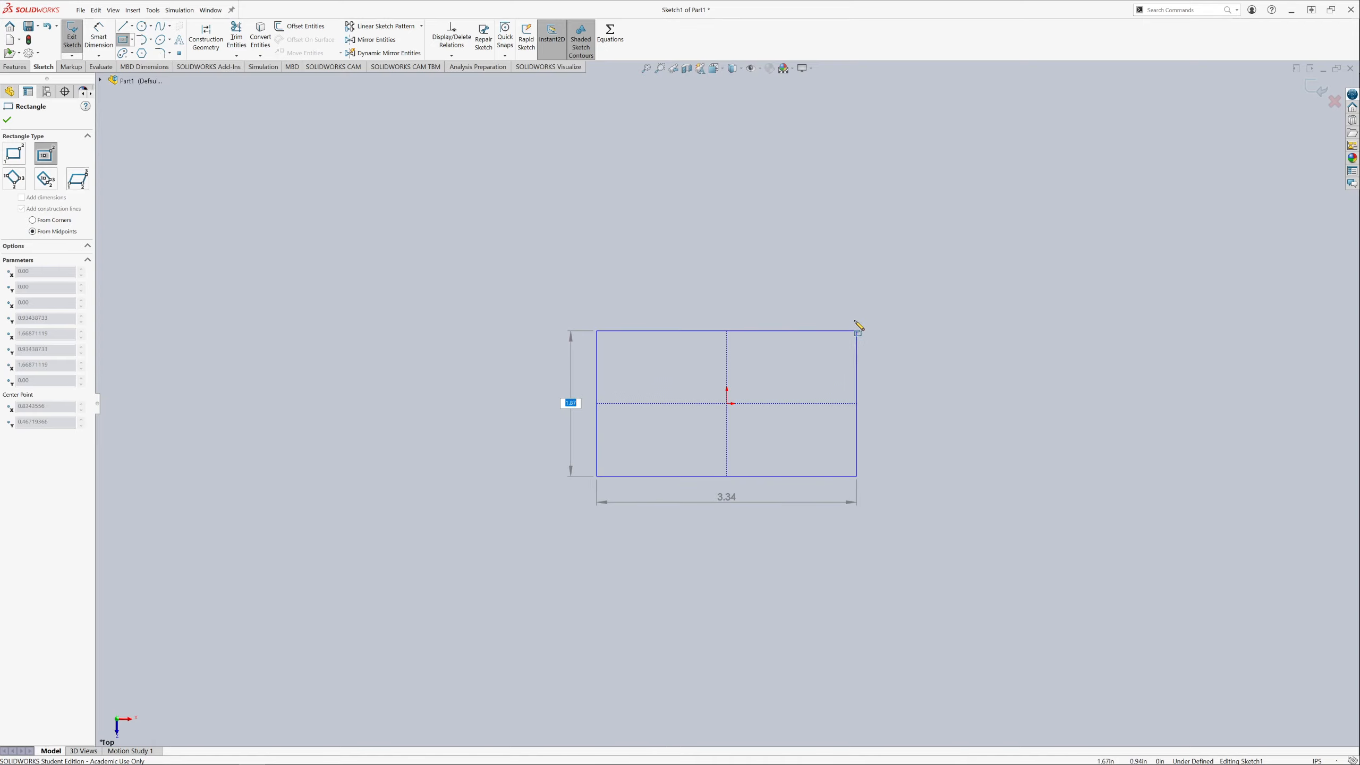
left_click_drag(857, 332, 856, 323)
type("4")
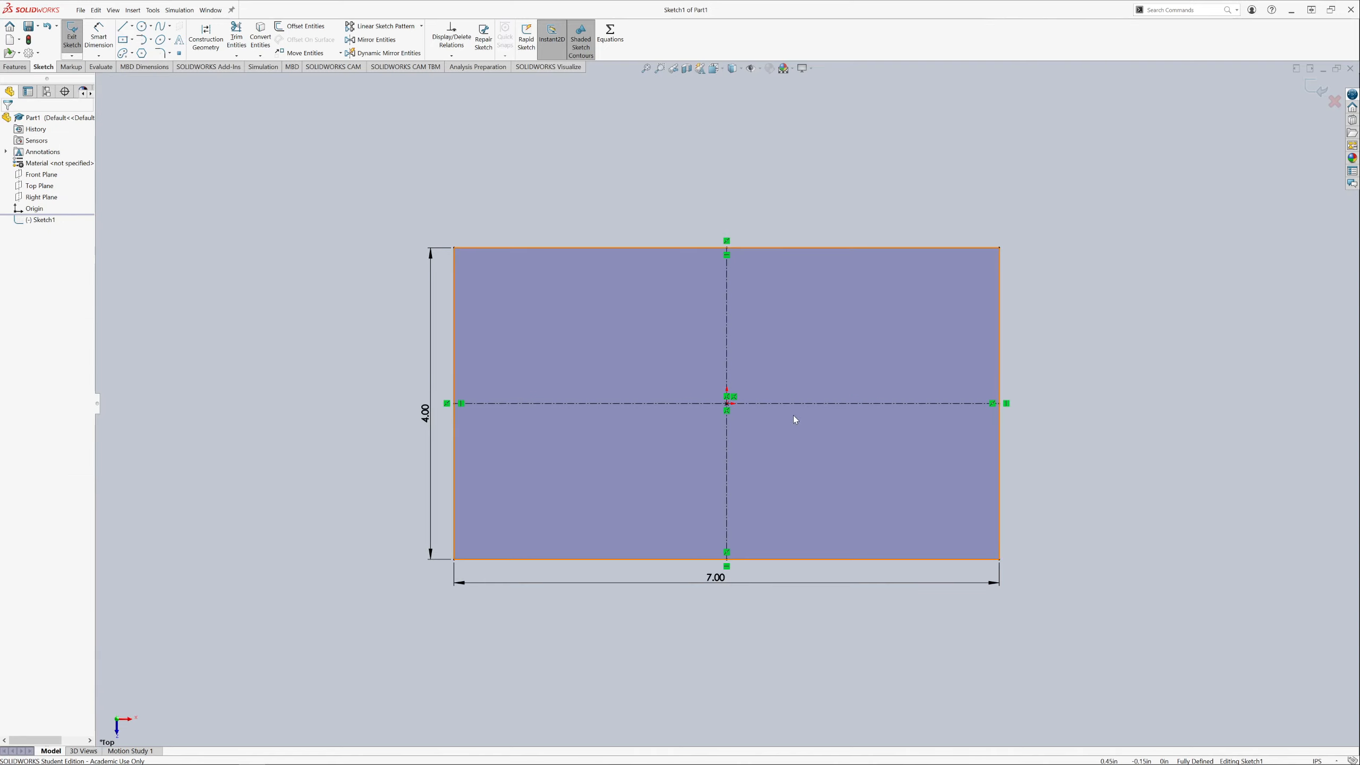
Step: Draw Ø2.00 circles at the left and right edge midpoints and a Ø1.00 circle at the origin
left_click(140, 26)
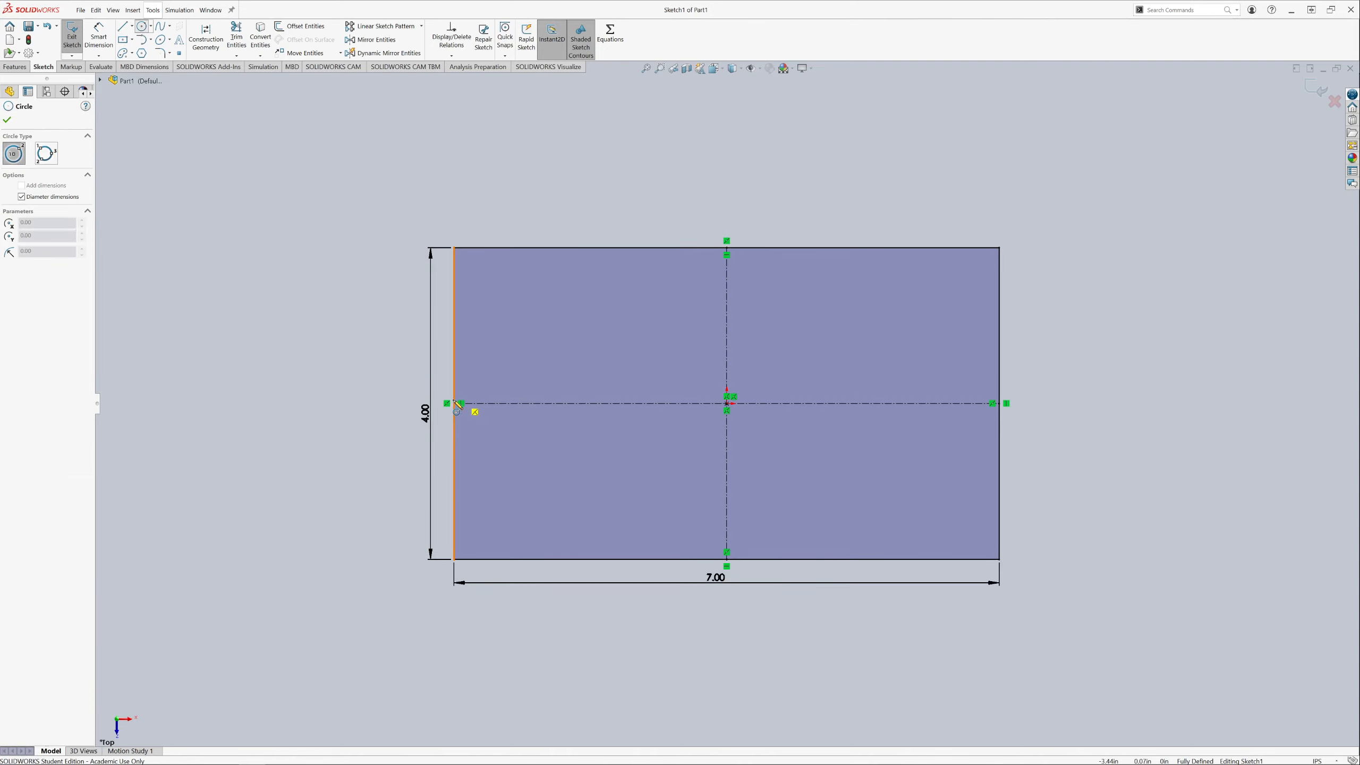
left_click_drag(453, 403, 485, 369)
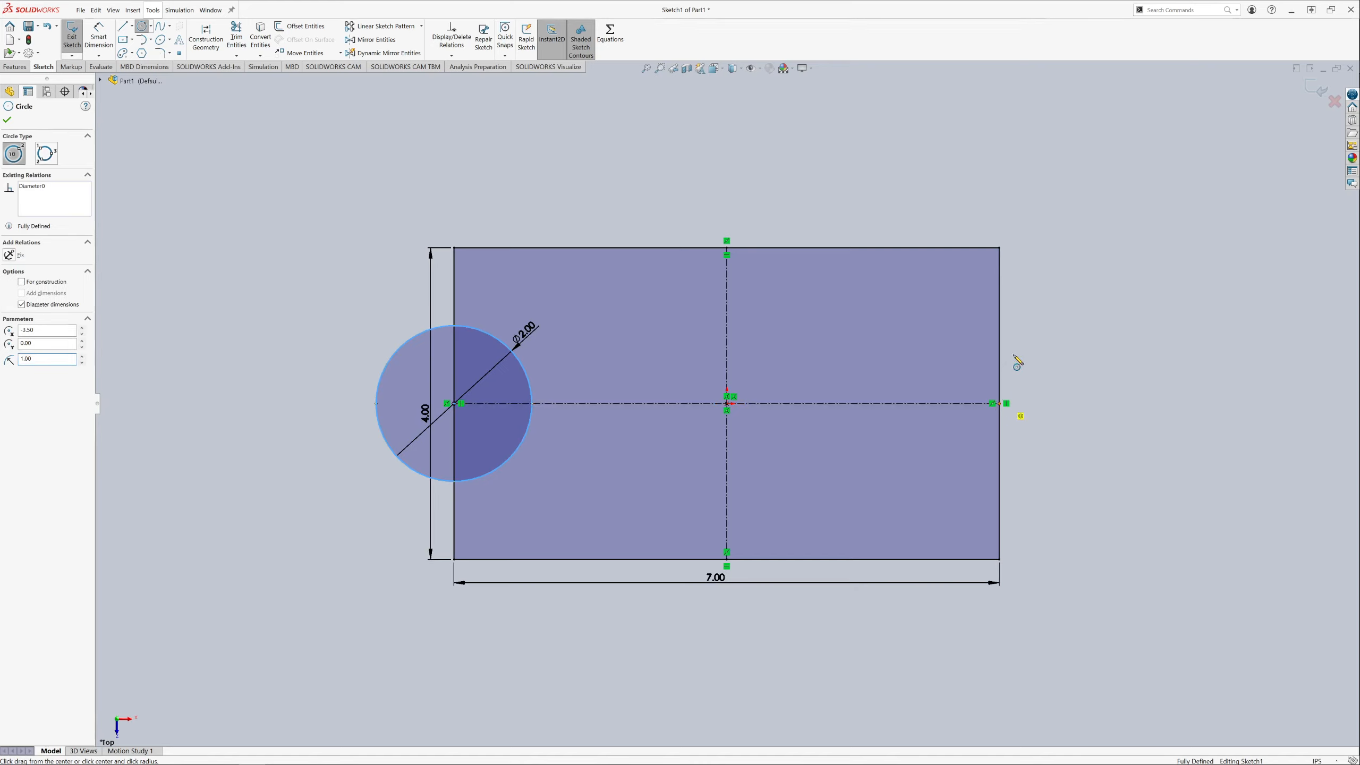
left_click(1002, 403)
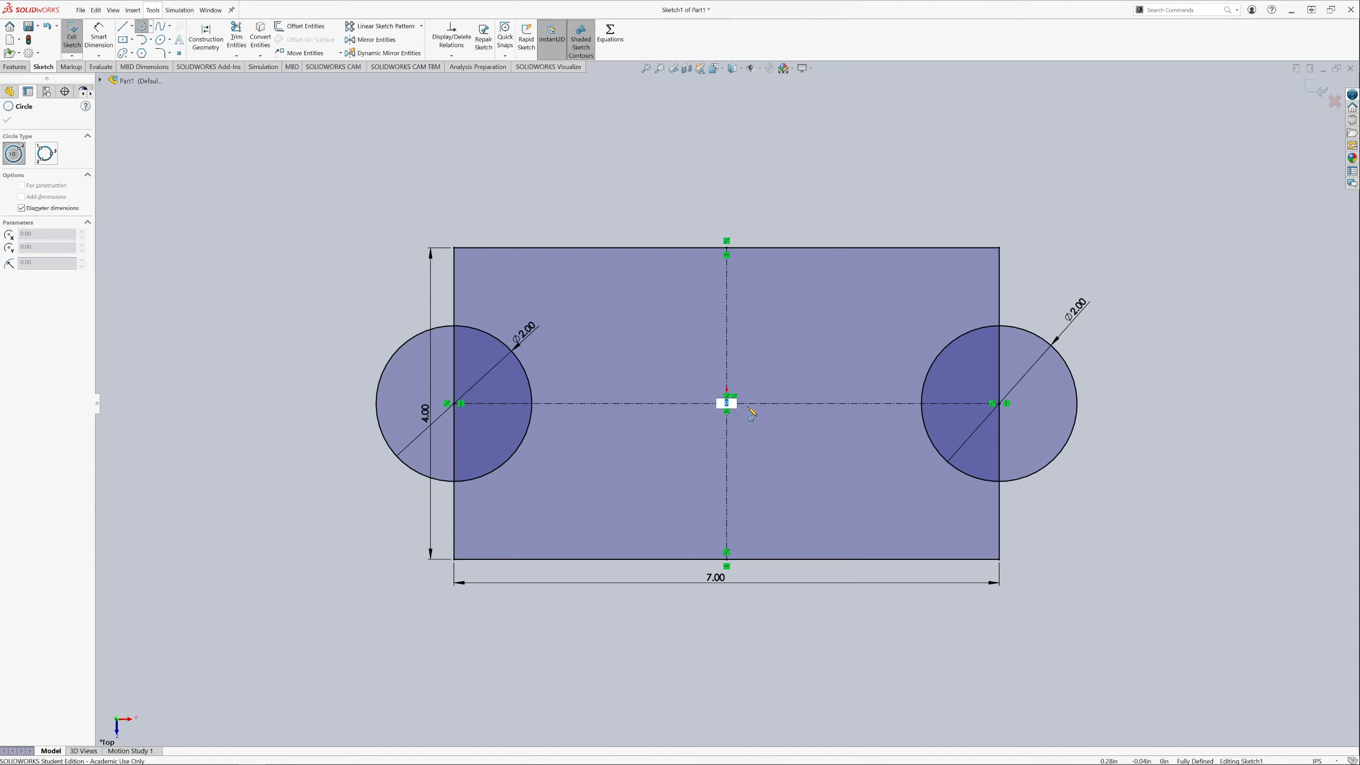
left_click_drag(727, 403, 750, 410)
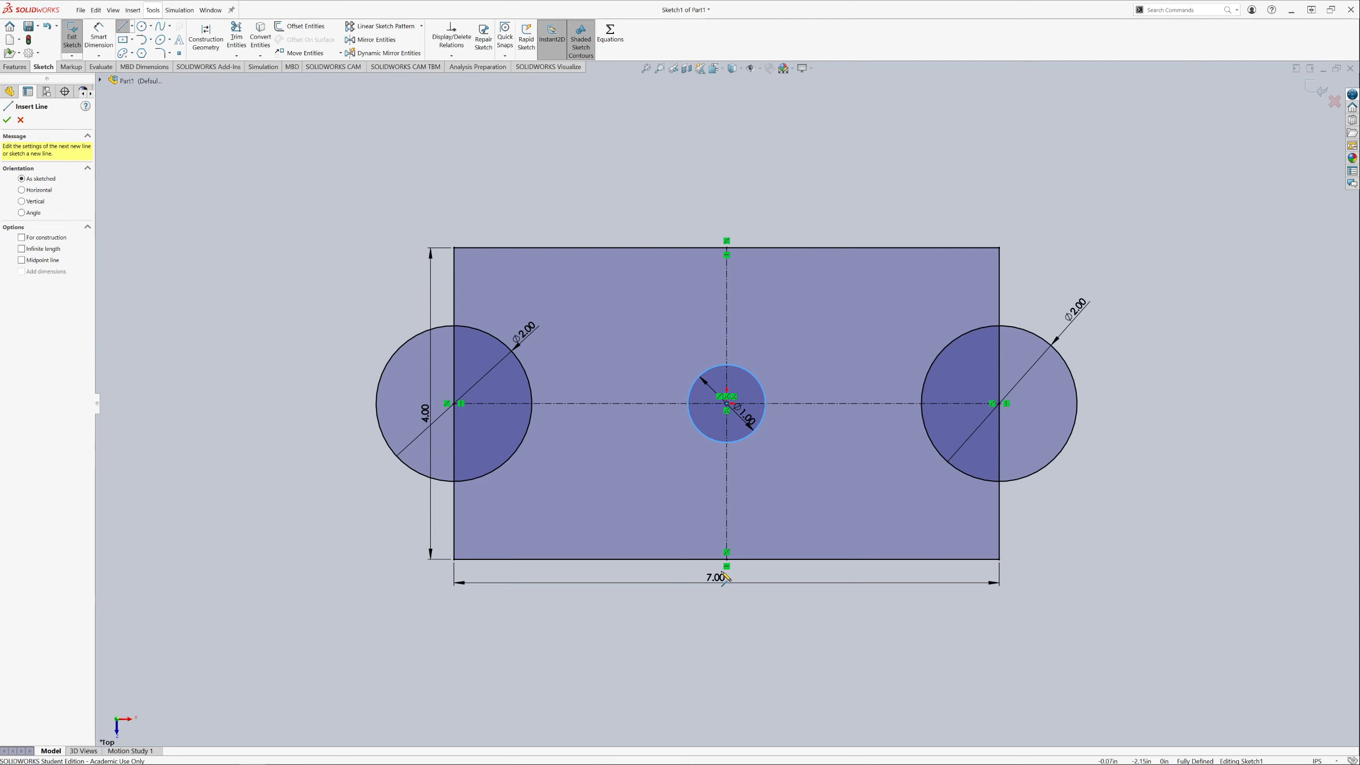
Step: Draw two parallel slanted lines across the rectangle and confirm their position dimension
left_click_drag(725, 554, 538, 251)
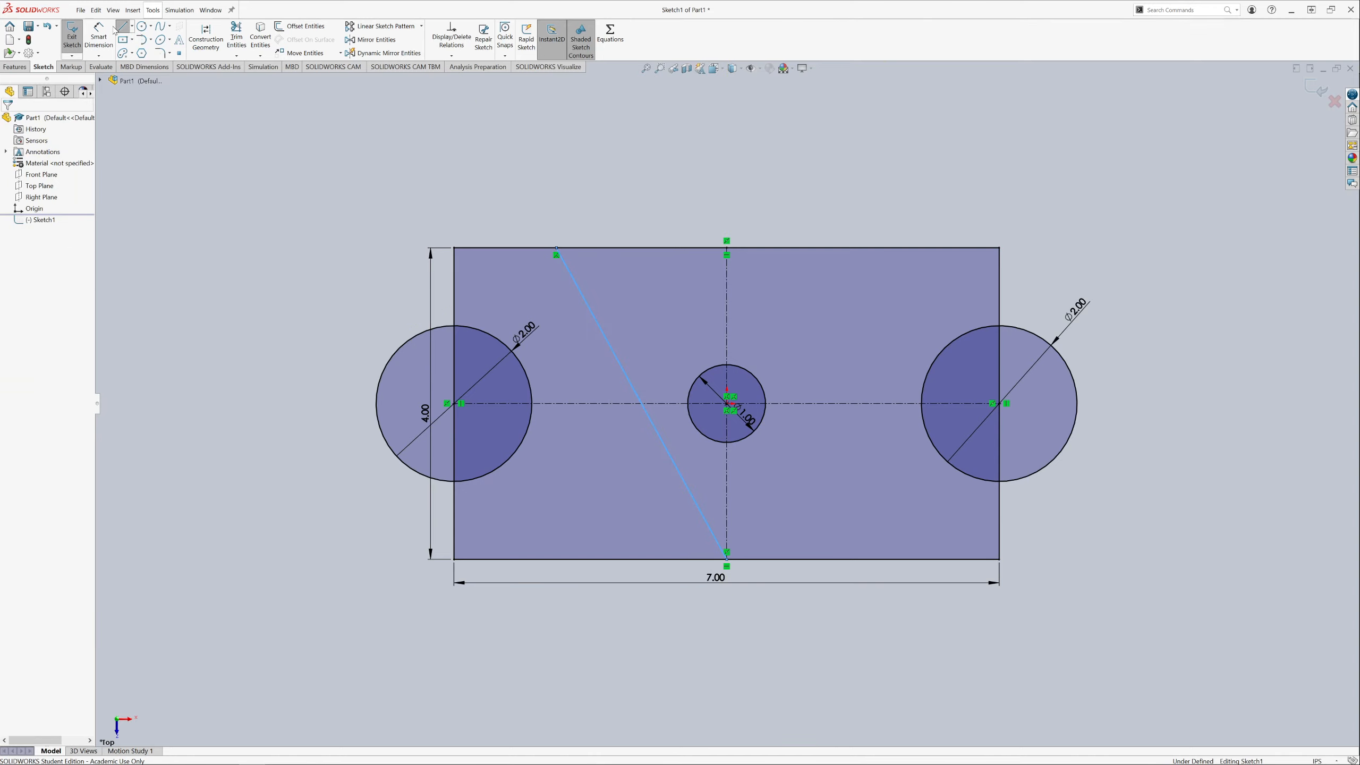
left_click(123, 25)
type("1")
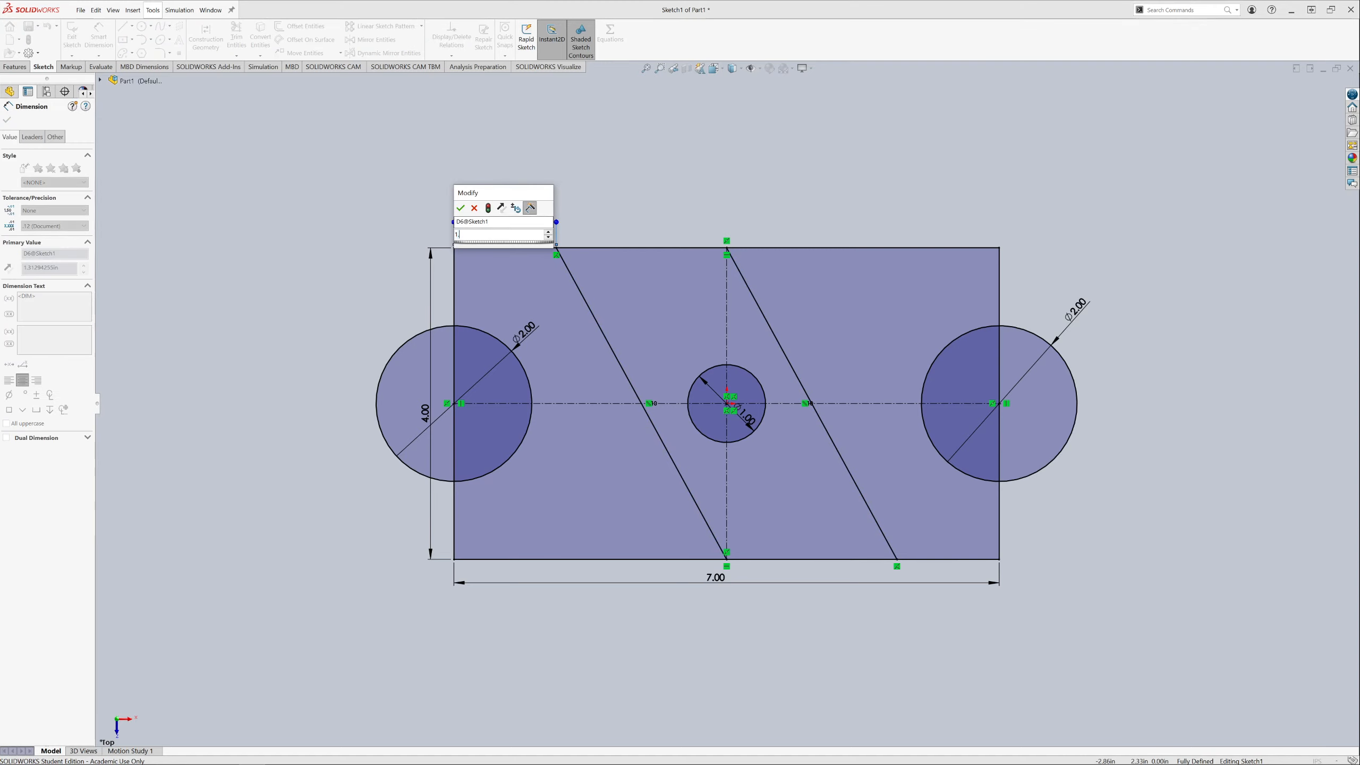
left_click(461, 207)
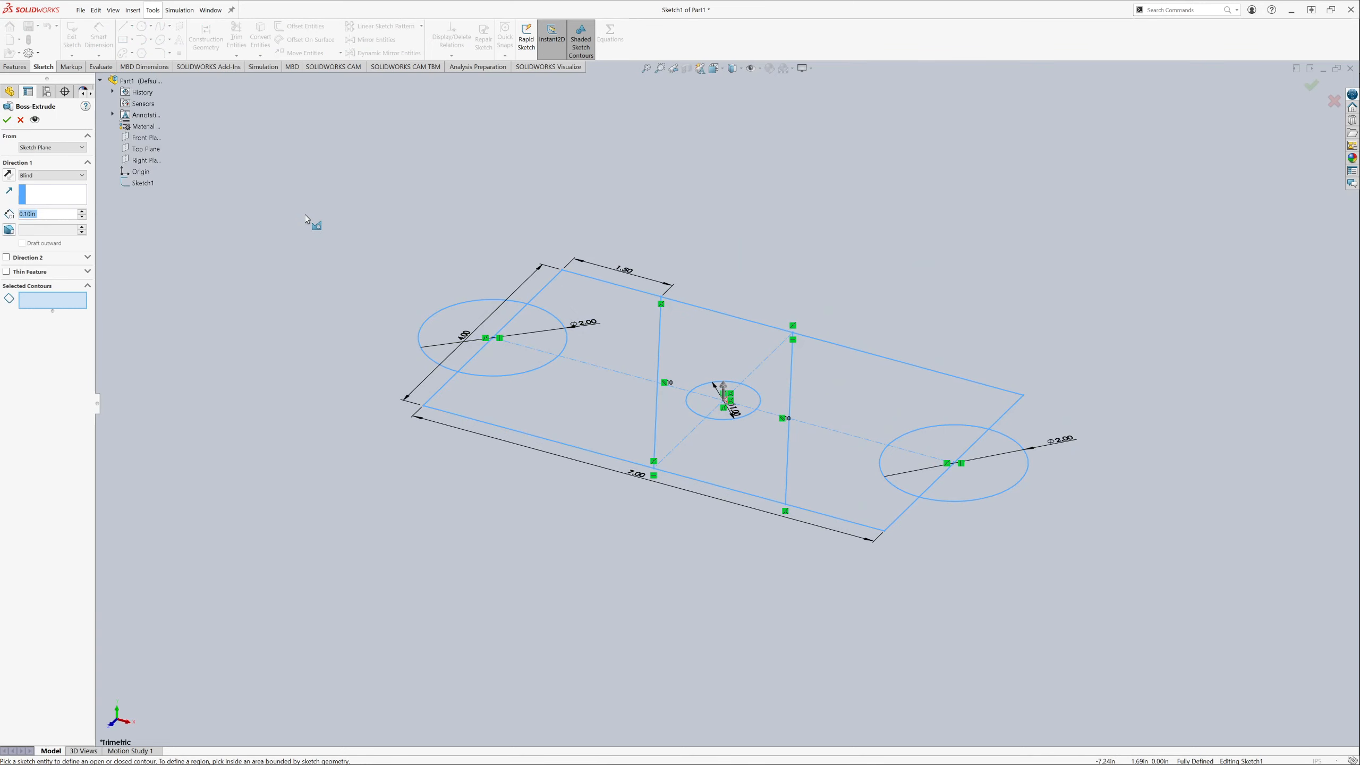
Step: Select the left and right half-circle regions as contours for a 1.000 in Blind extrusion
left_click(521, 339)
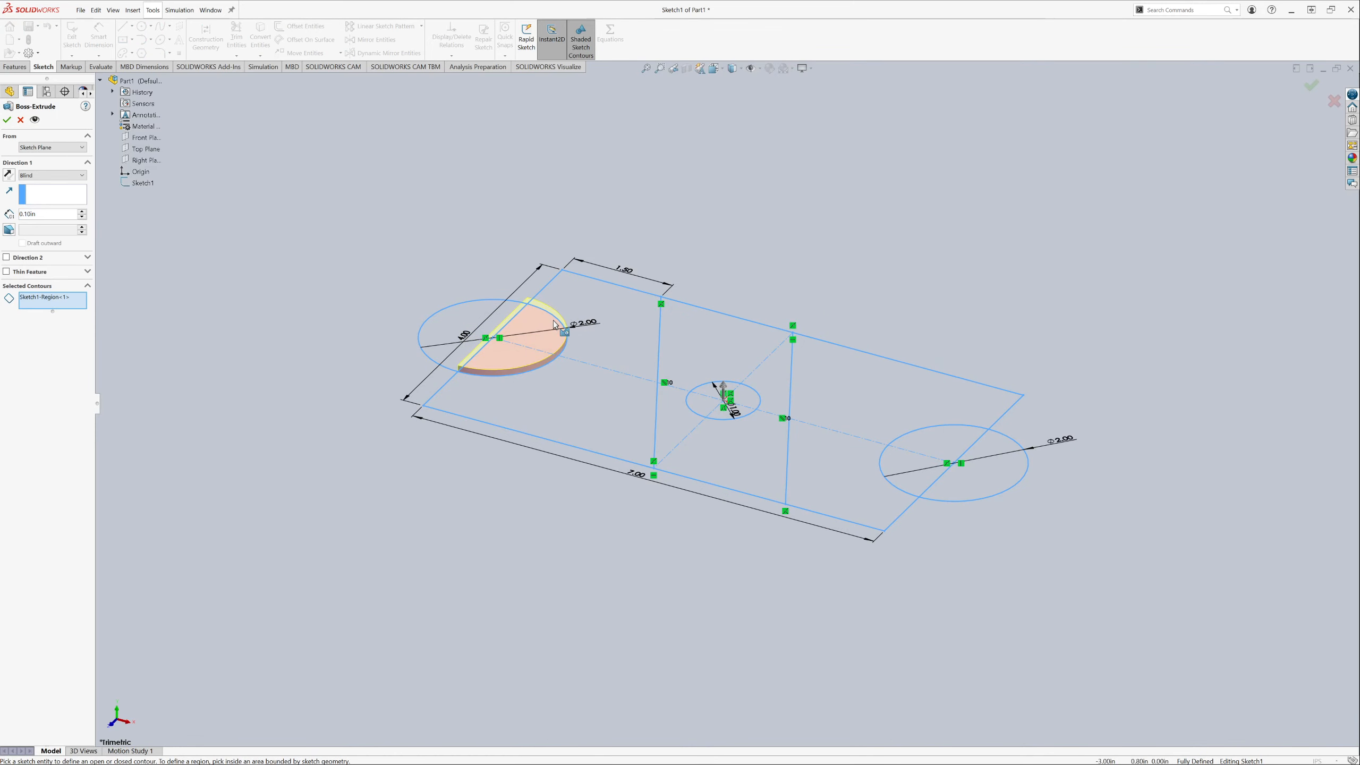
left_click(928, 451)
type("1")
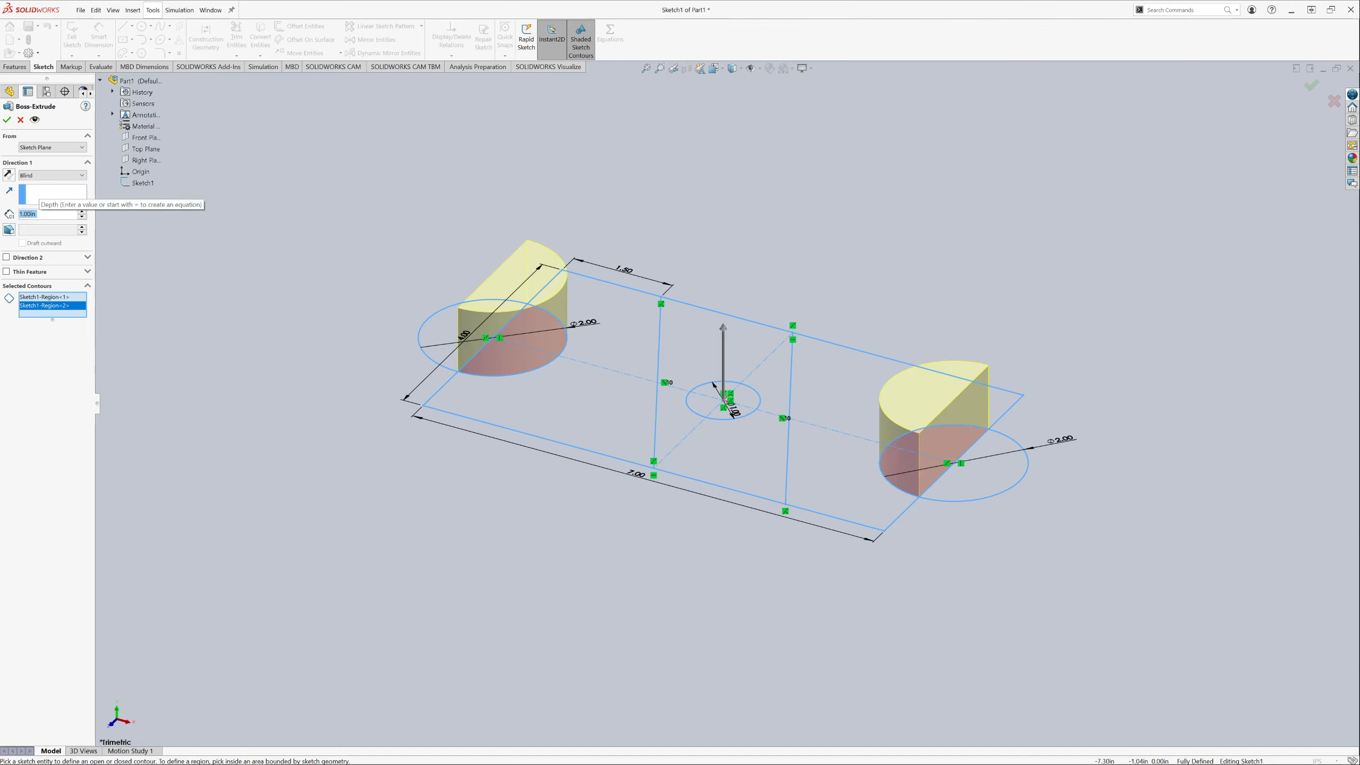
left_click(7, 119)
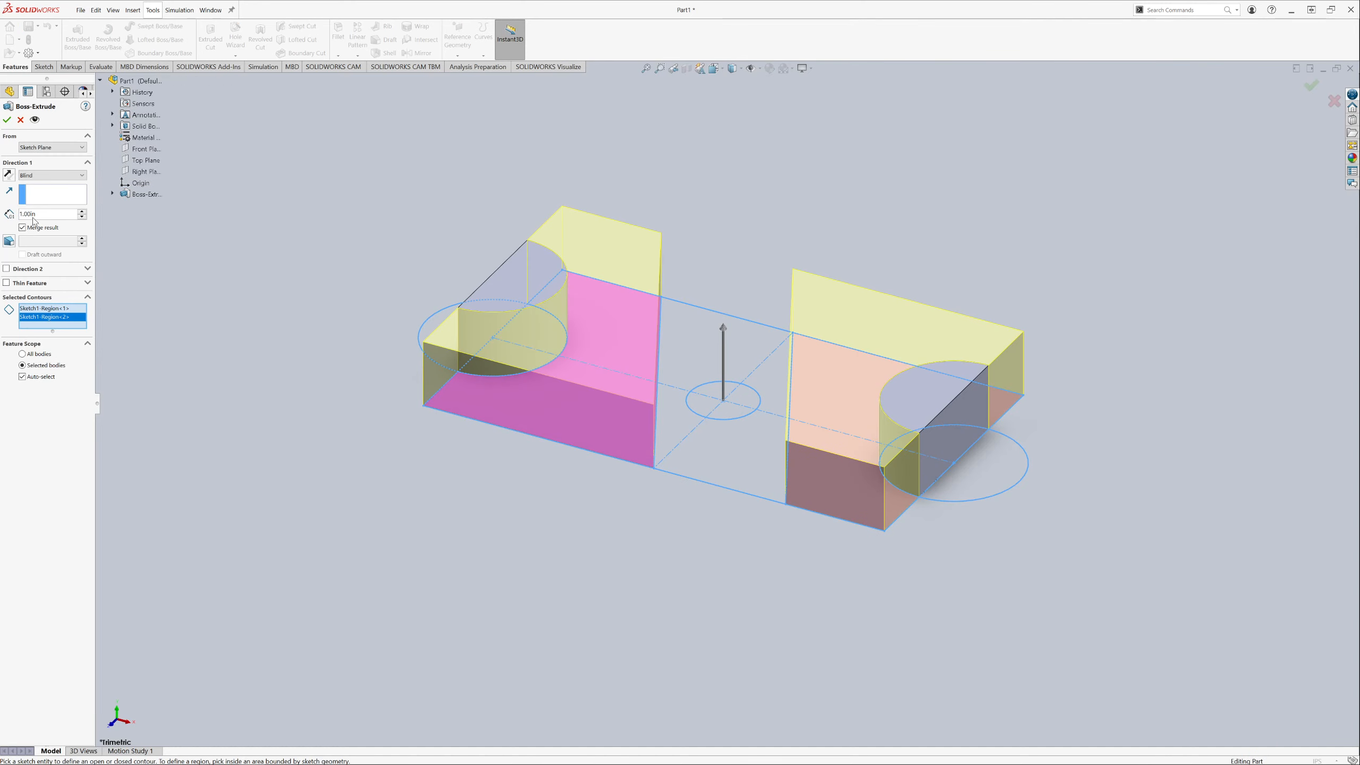
Step: Accept the 1.000 in end-section Boss-Extrude with Merge result
left_click(48, 214)
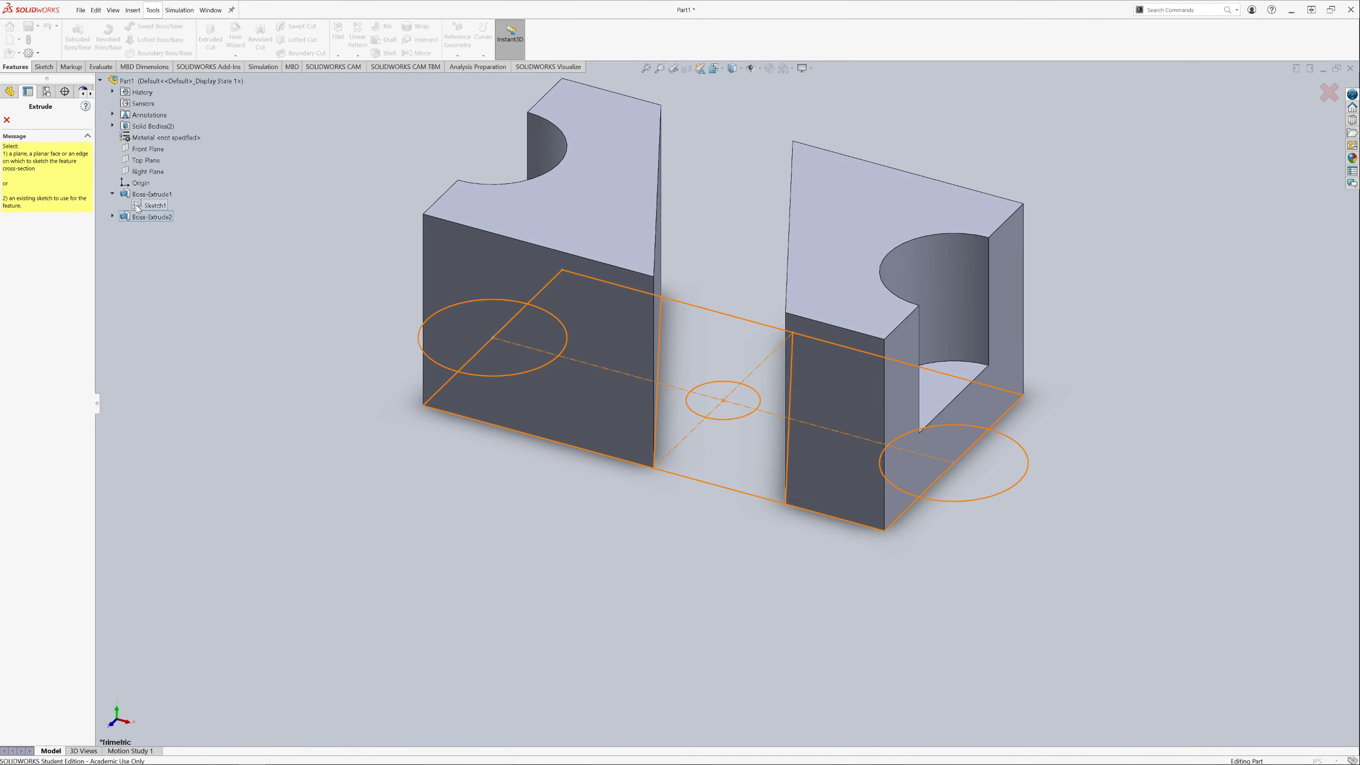
Step: Extrude the middle region of Sketch1 to a 2.50 in Blind depth
left_click(719, 399)
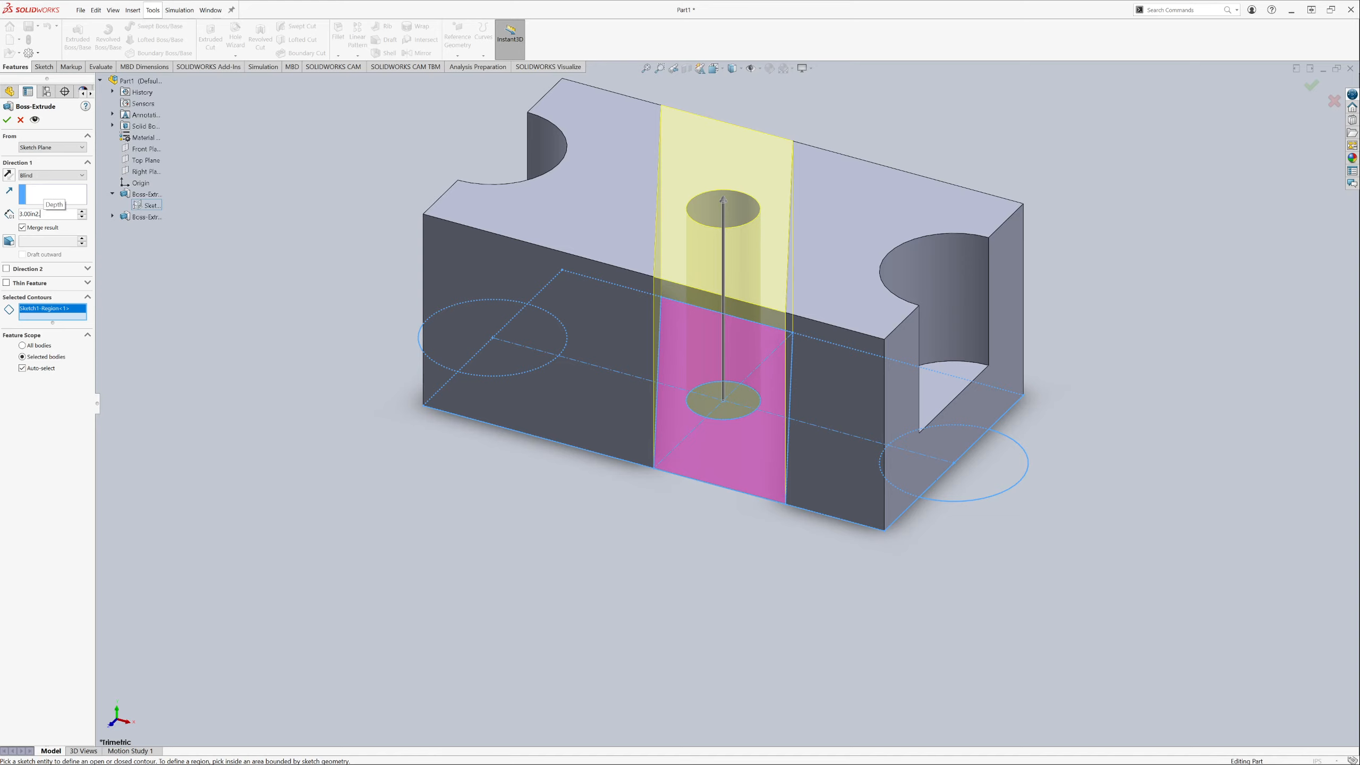
type("2.50in")
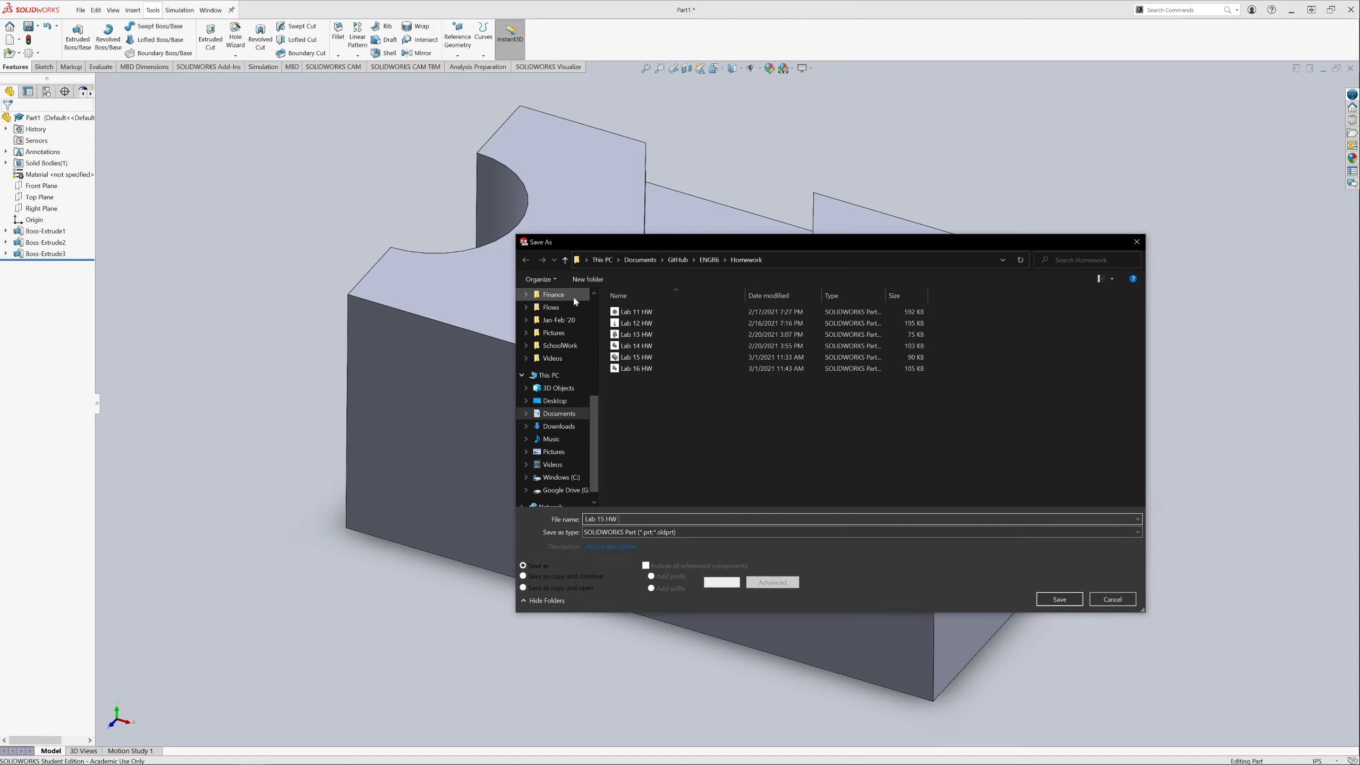
Step: Save the part into the Documents\GitHub\ENGR\Homework folder
left_click(1057, 599)
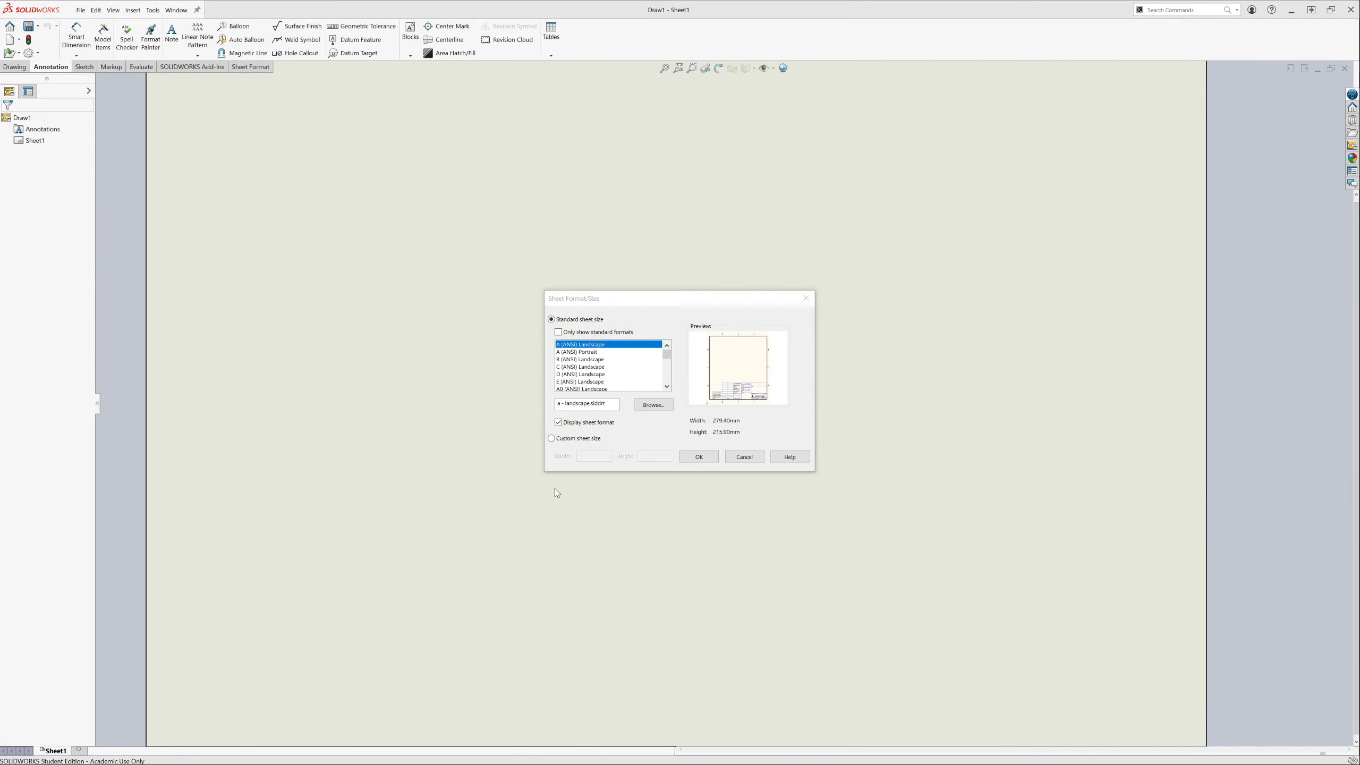
Step: Choose a B (ANSI) Landscape sheet for the new drawing
left_click(579, 359)
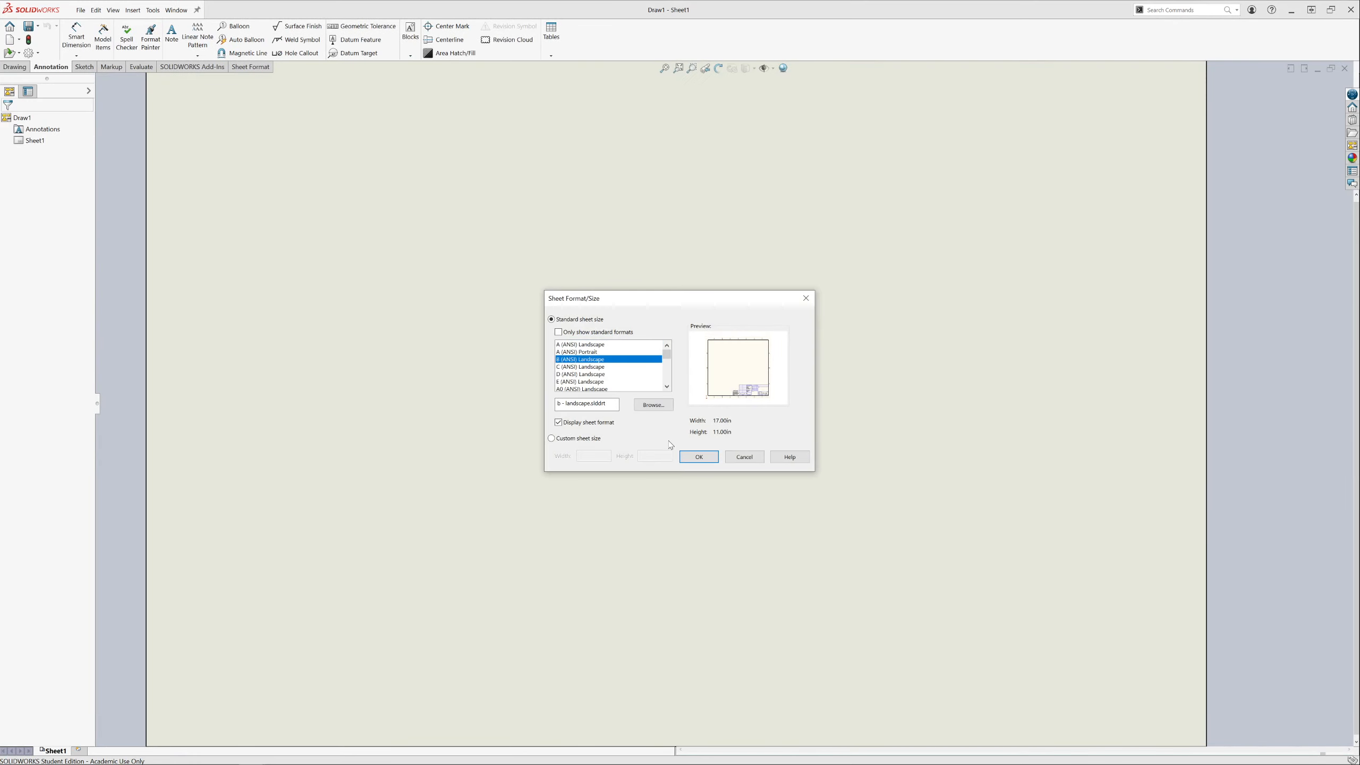
left_click(698, 457)
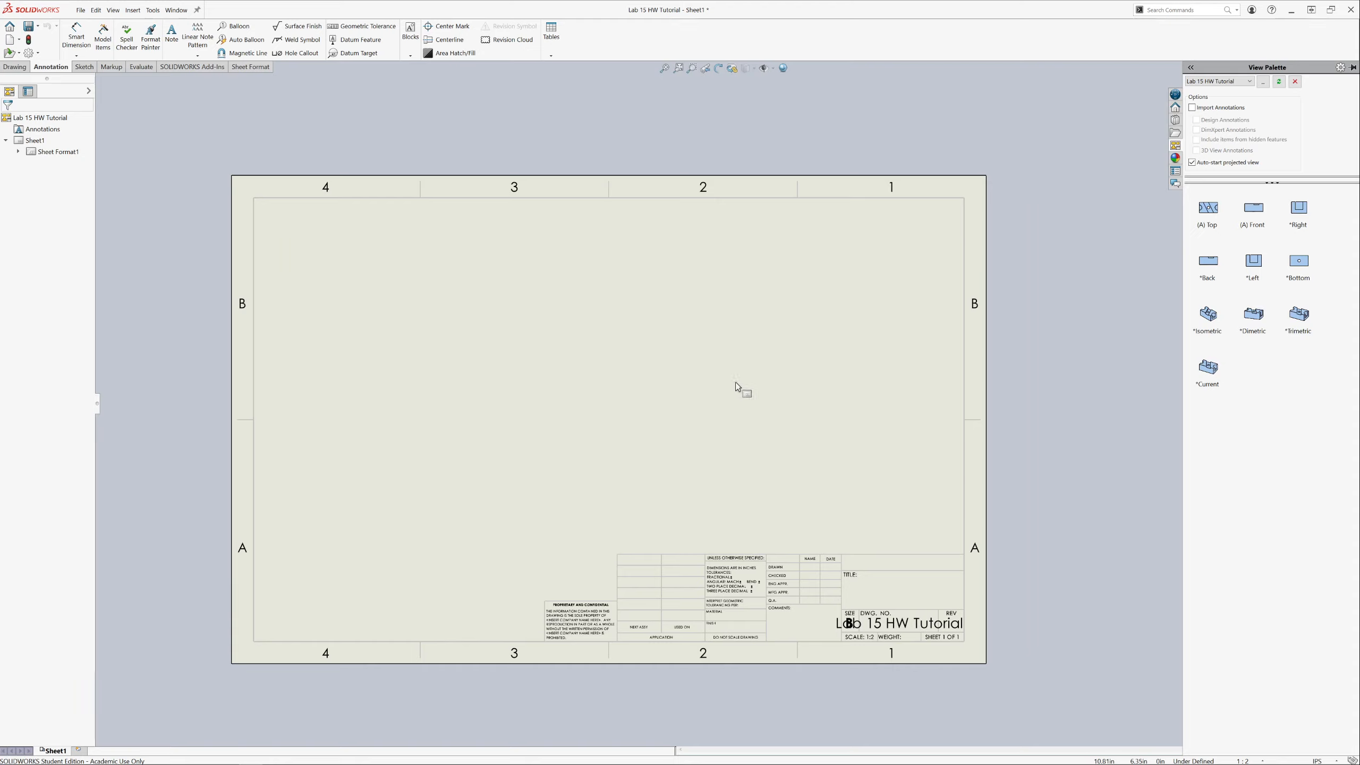
mouse_move(1207, 216)
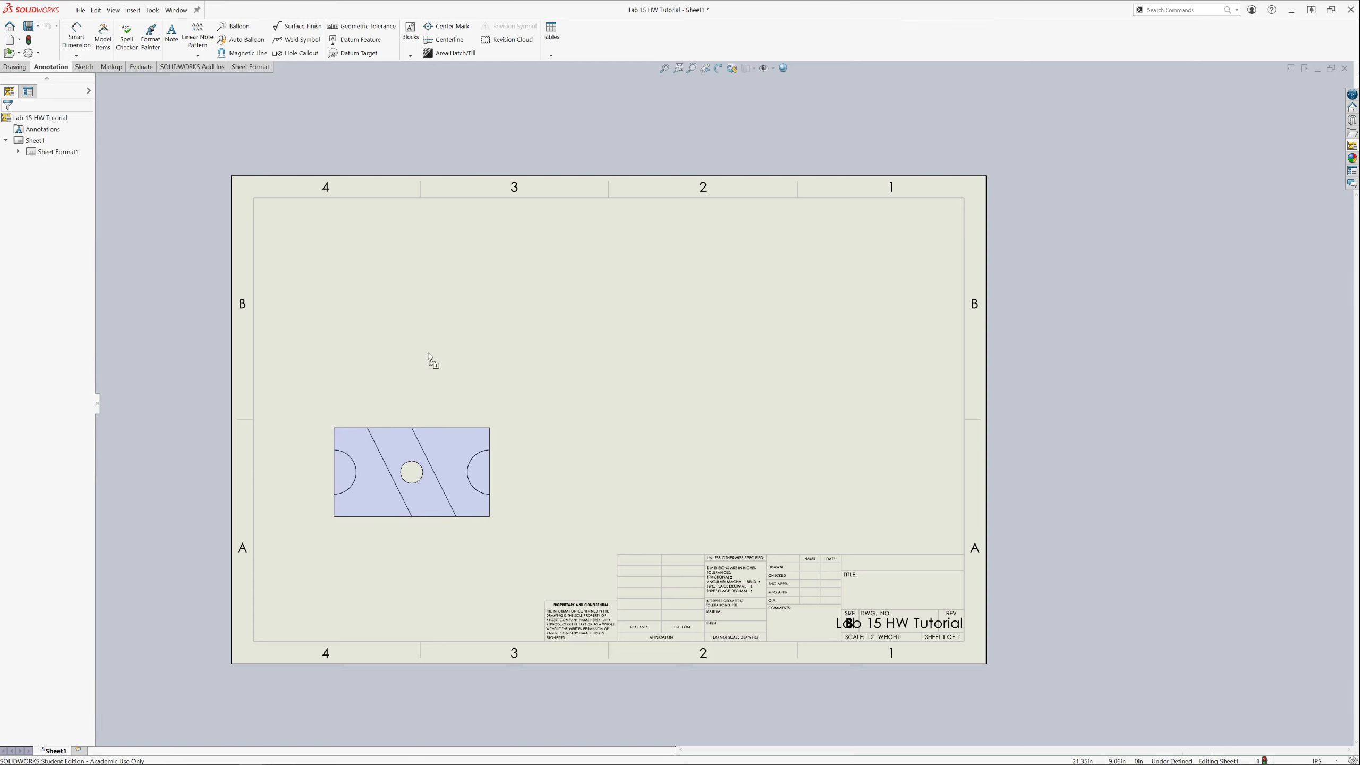
Step: Place the Top view in the lower left of the sheet
left_click(410, 472)
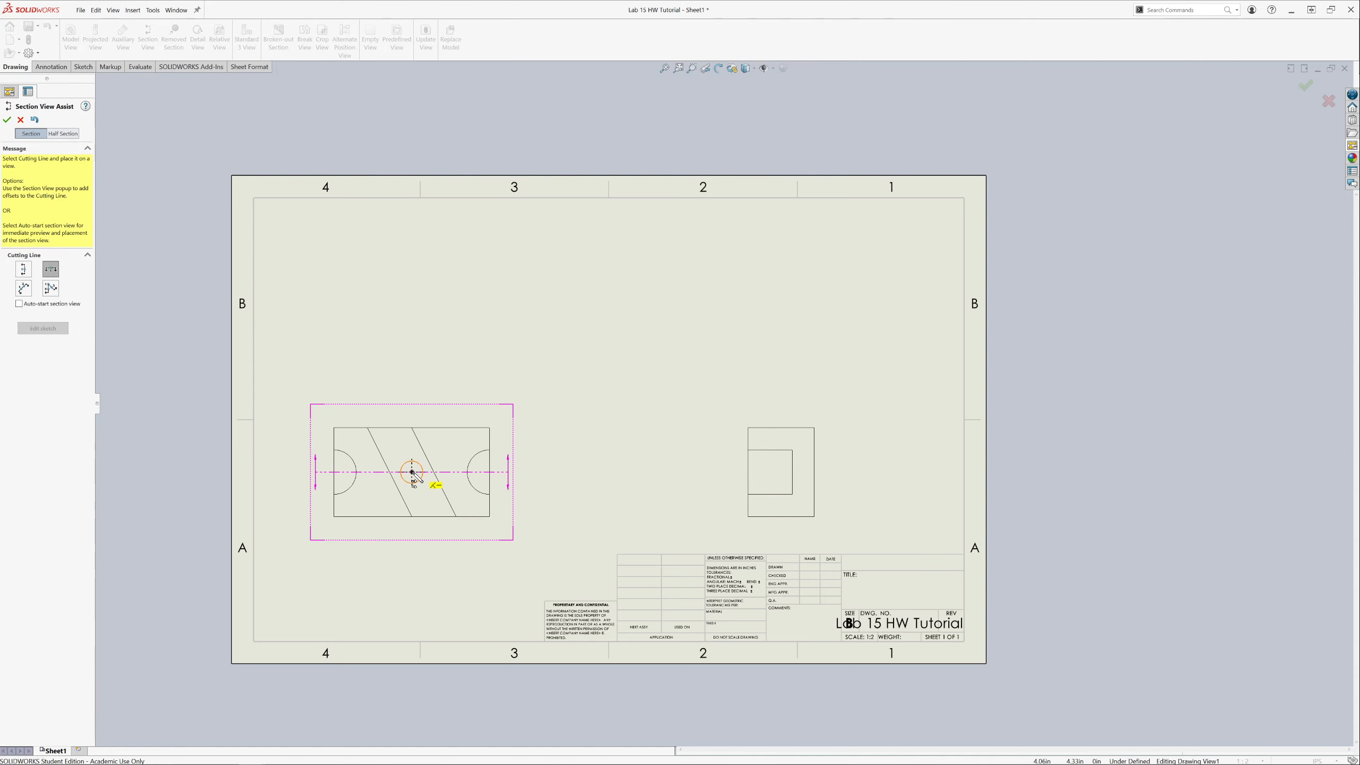
Step: Cut section A-A through the centre hole and set the side view to Hidden Lines Visible
left_click(412, 473)
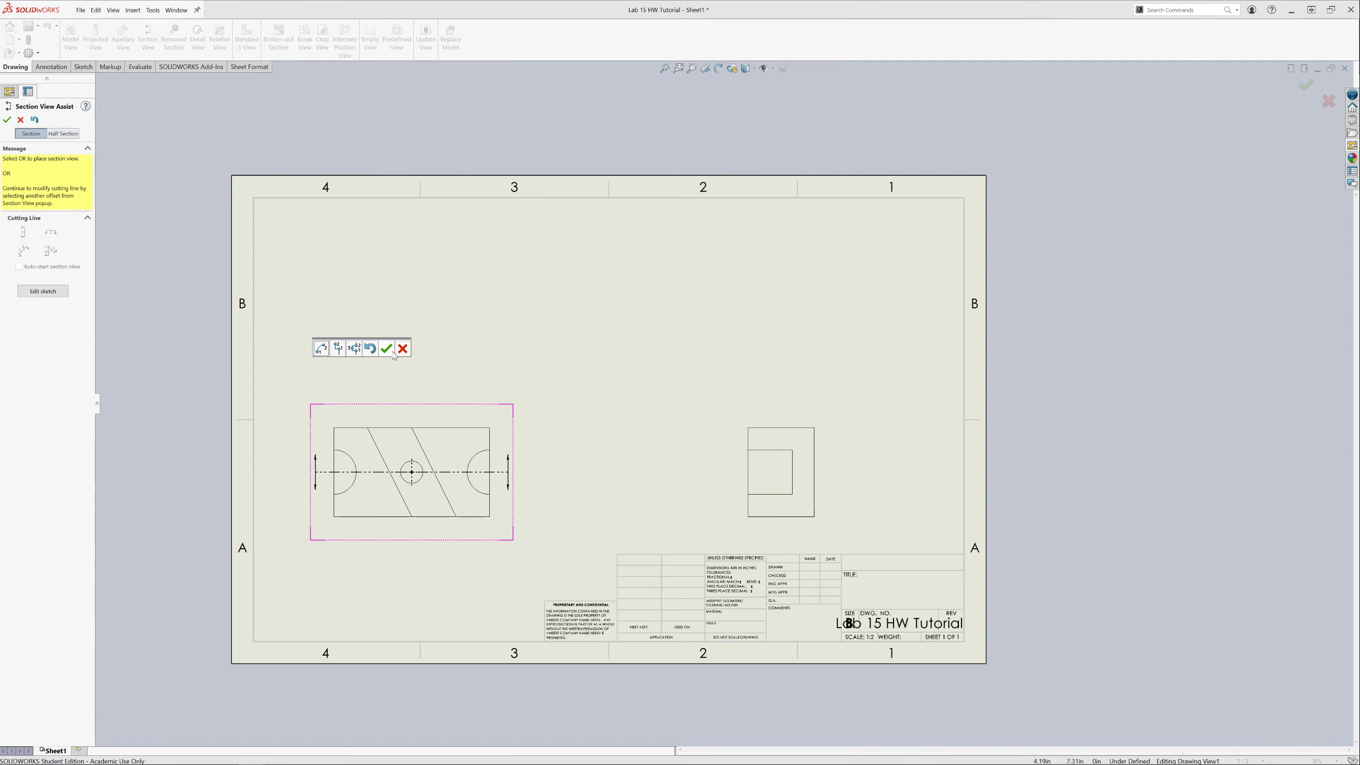
left_click(386, 348)
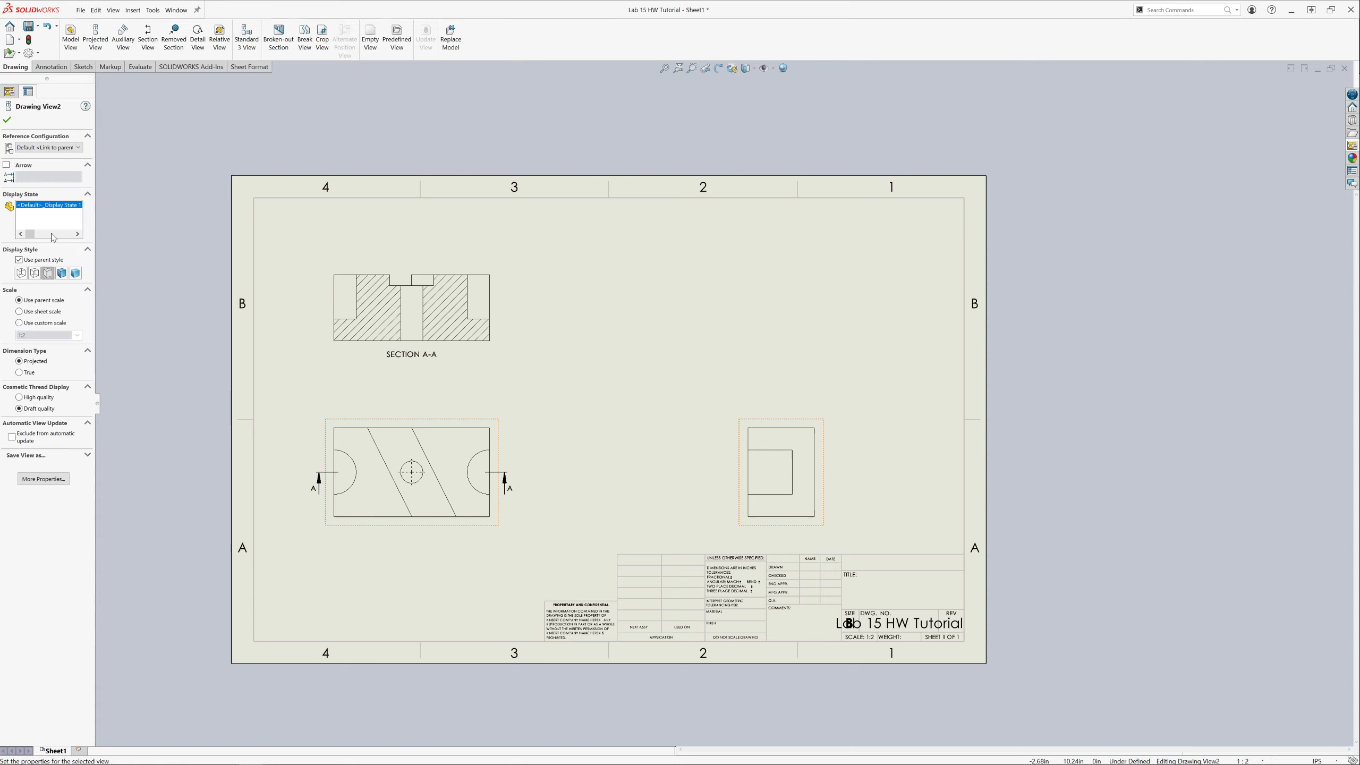
left_click(7, 119)
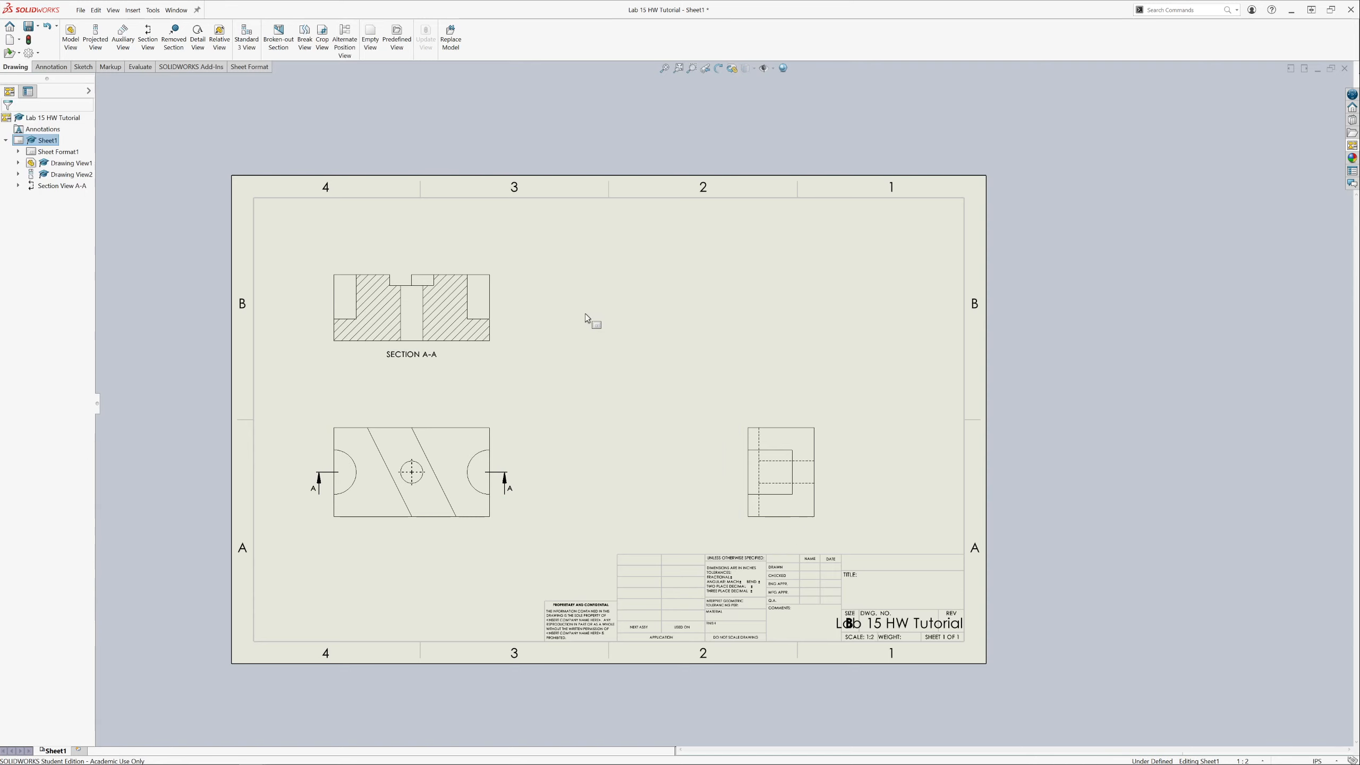